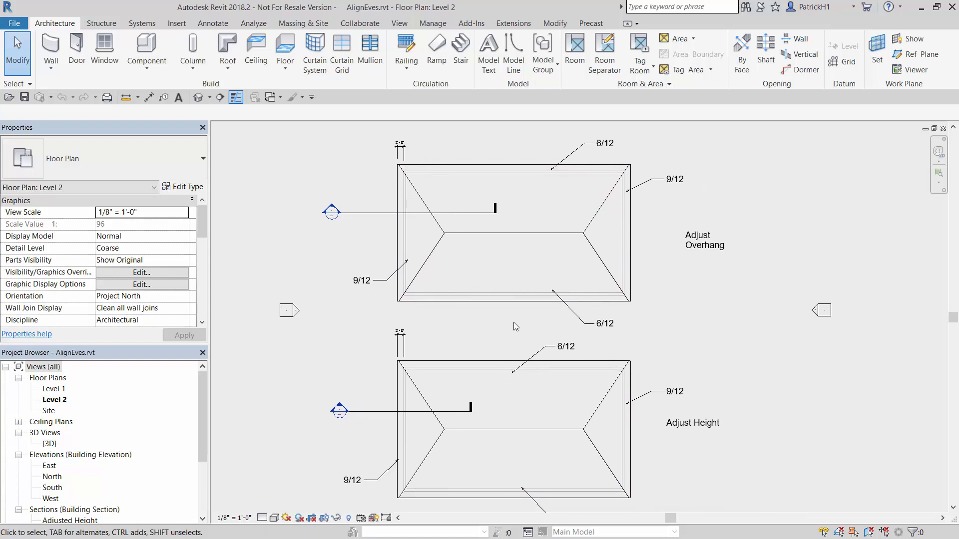
mouse_move(743, 278)
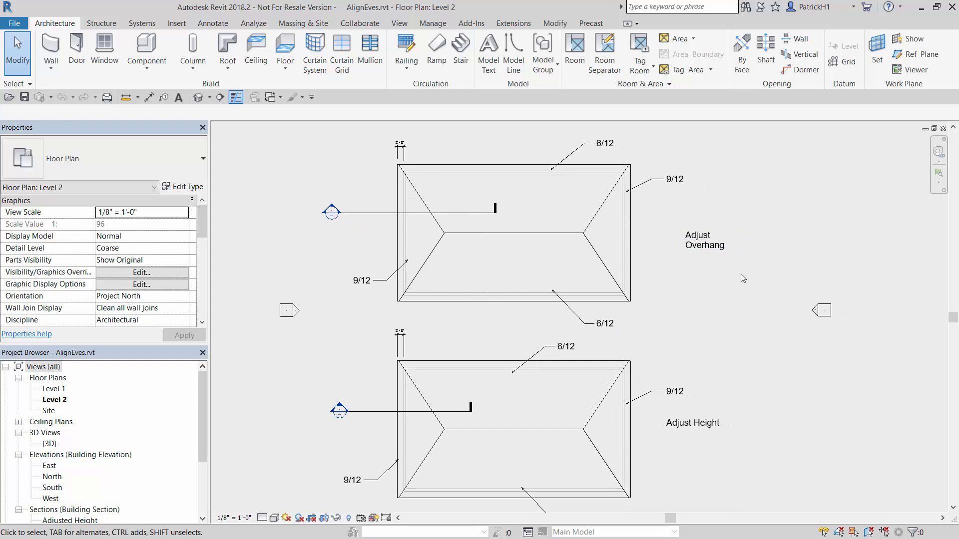
- Zoom into the plan, view the roof eaves in 3D, then return to Level 2
left_click(704, 240)
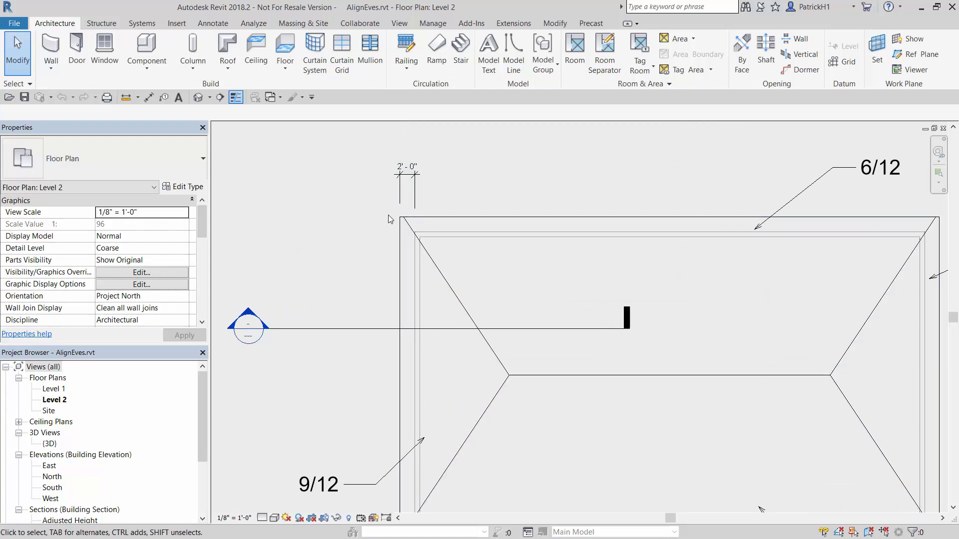
mouse_move(385, 280)
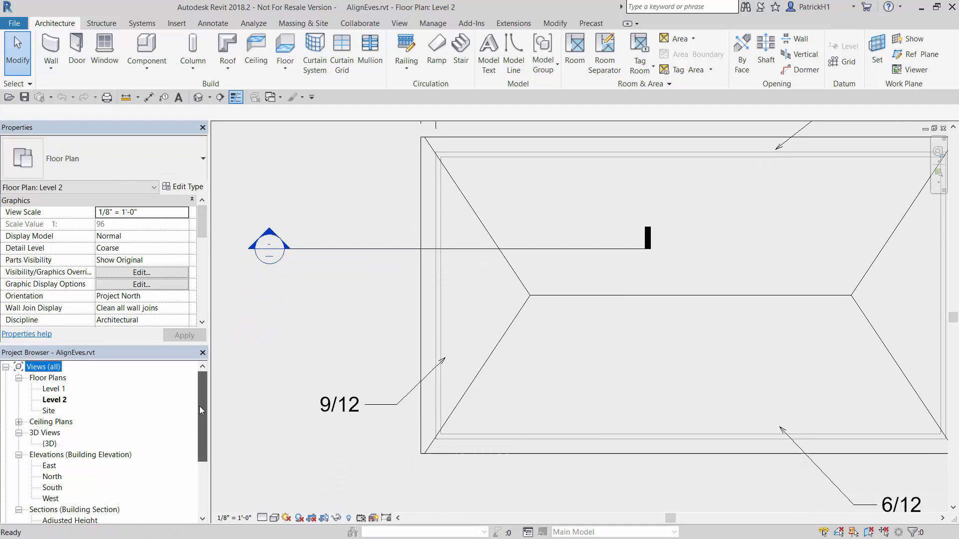
double_click(49, 410)
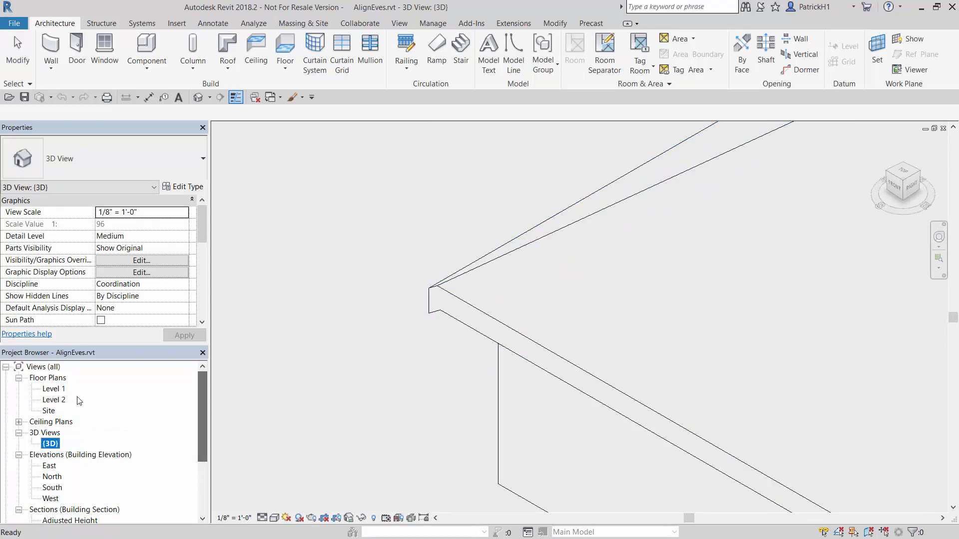
double_click(54, 399)
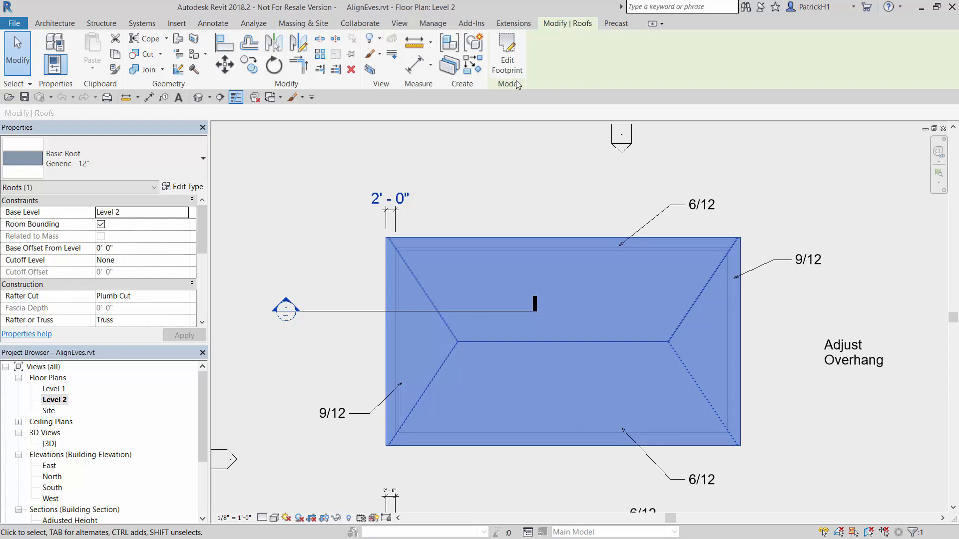
- Open the Adjust Overhang roof's footprint sketch for editing
left_click(507, 52)
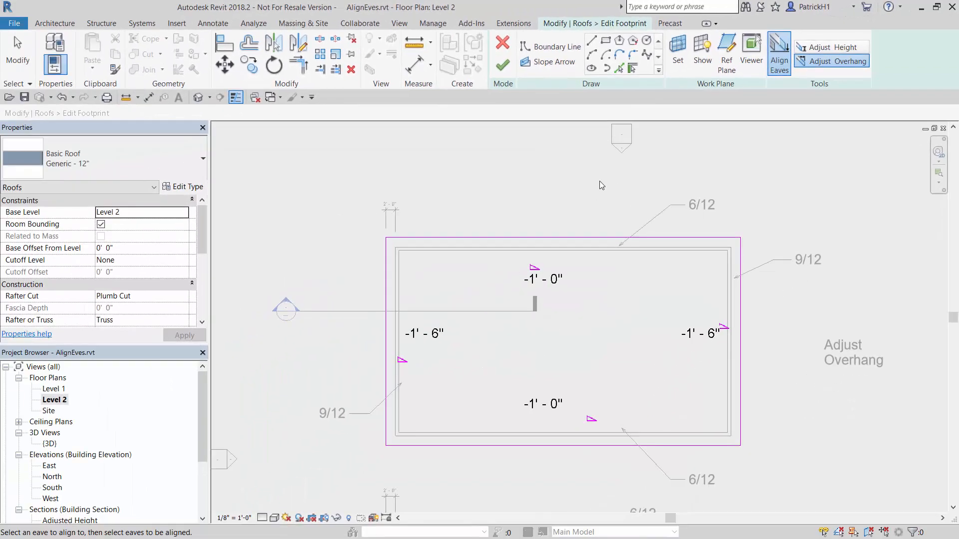
mouse_move(548, 374)
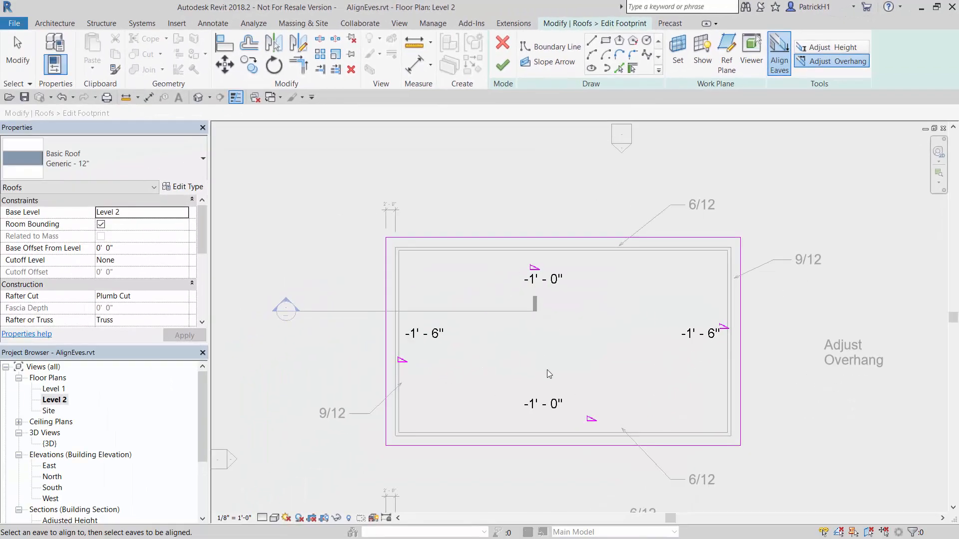
mouse_move(610, 288)
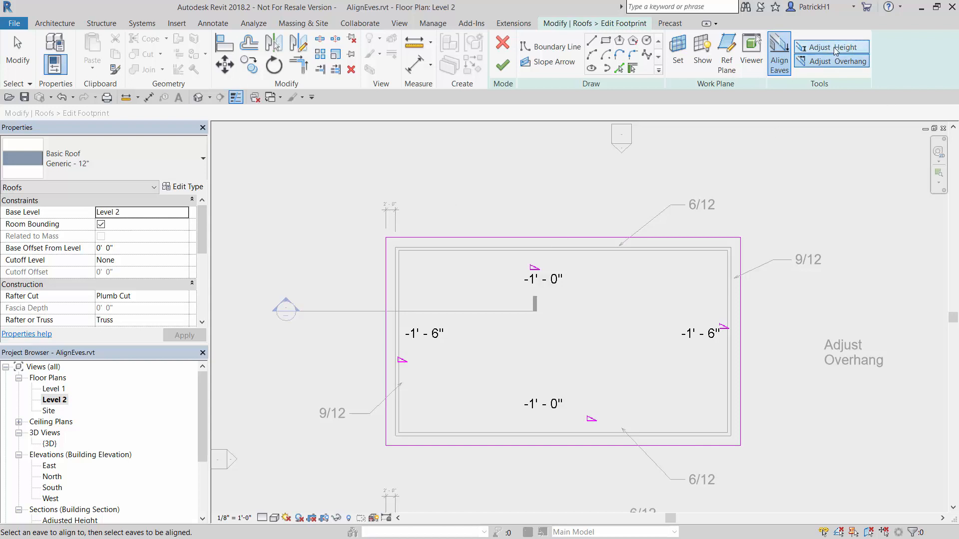
mouse_move(832, 60)
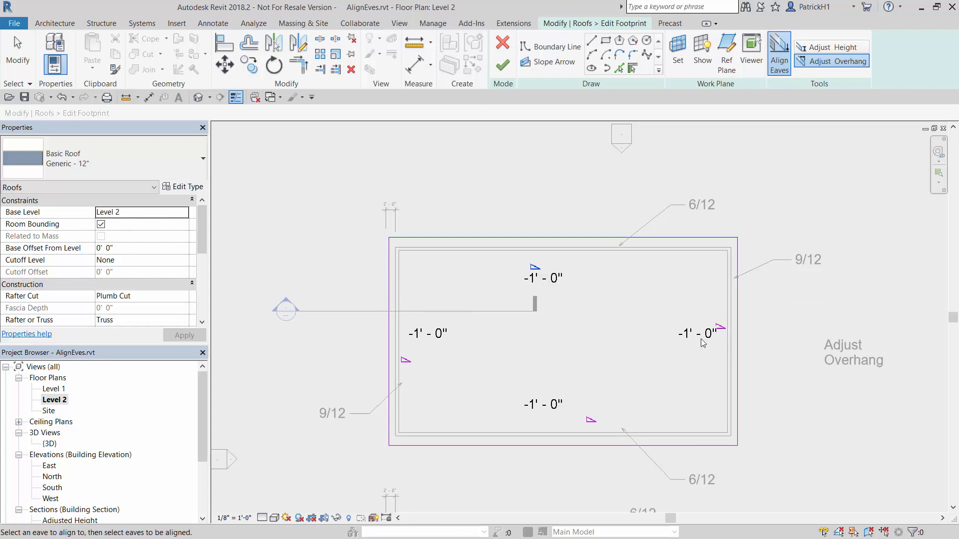
mouse_move(591, 318)
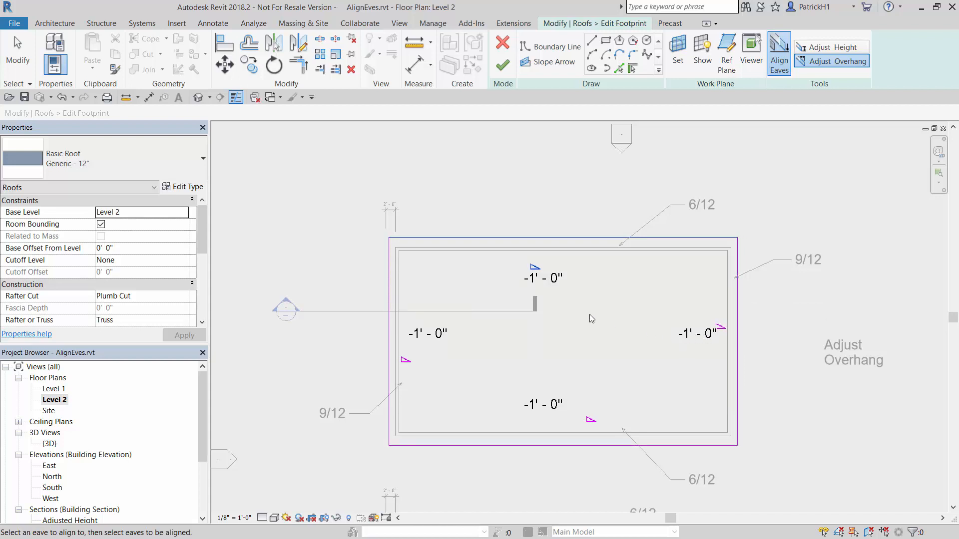
mouse_move(589, 213)
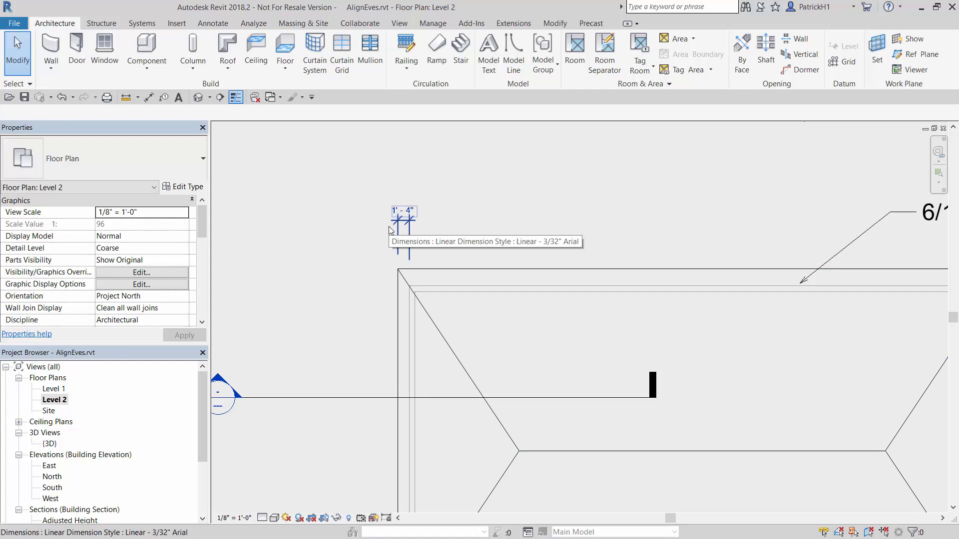
mouse_move(408, 328)
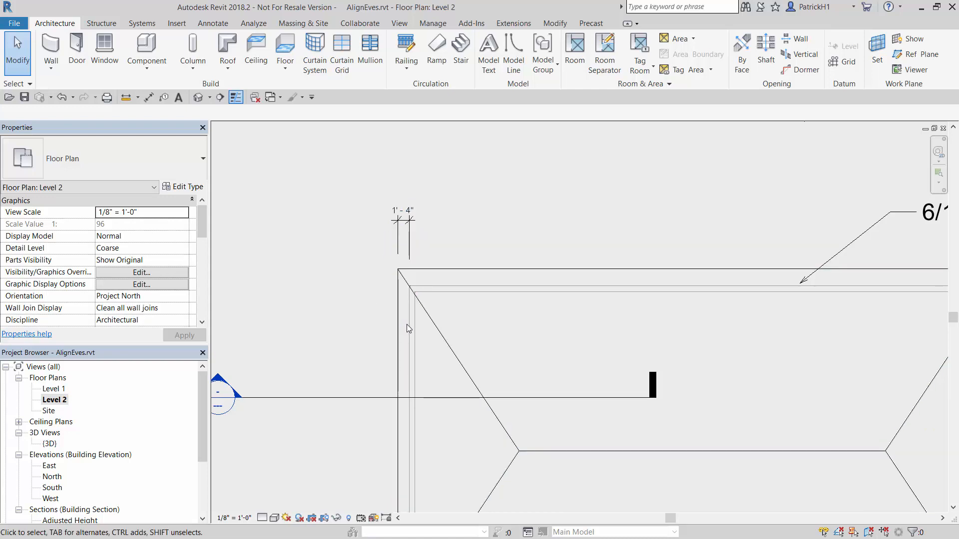
mouse_move(632, 235)
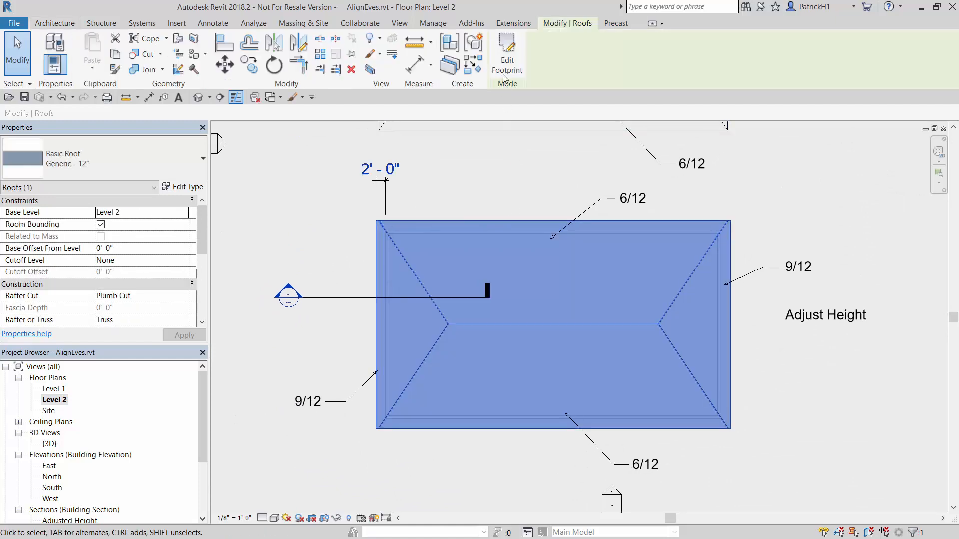
- Edit the Adjust Height roof's footprint and start the Align Eaves tool
left_click(506, 52)
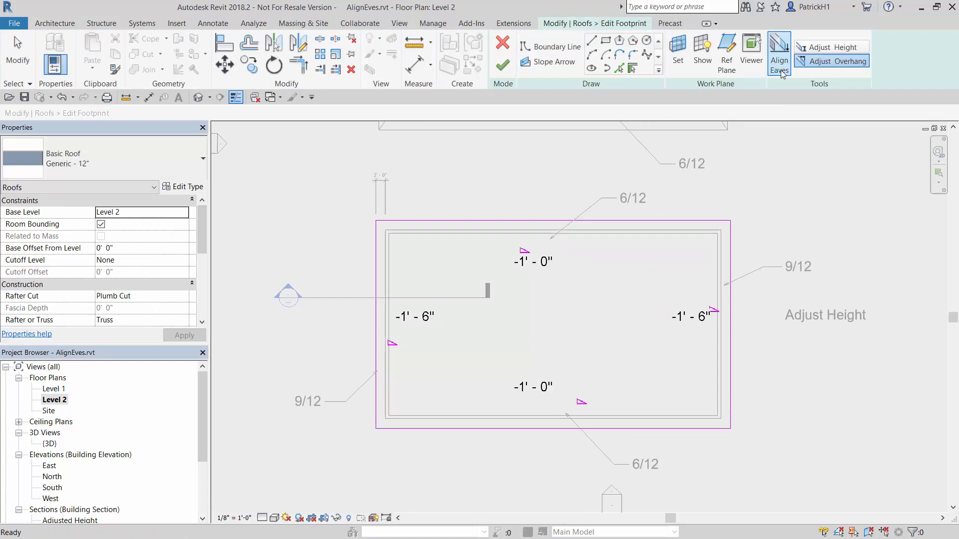
left_click(779, 55)
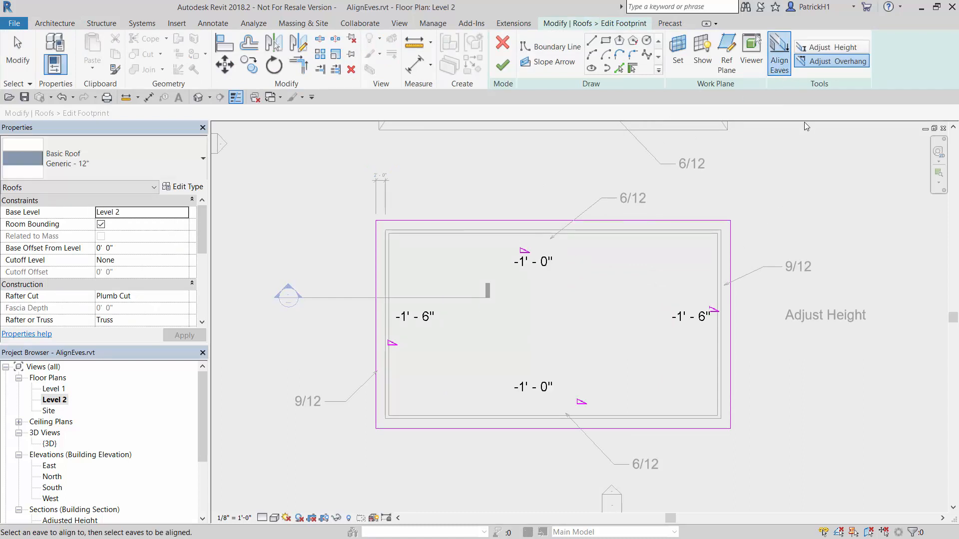
mouse_move(832, 47)
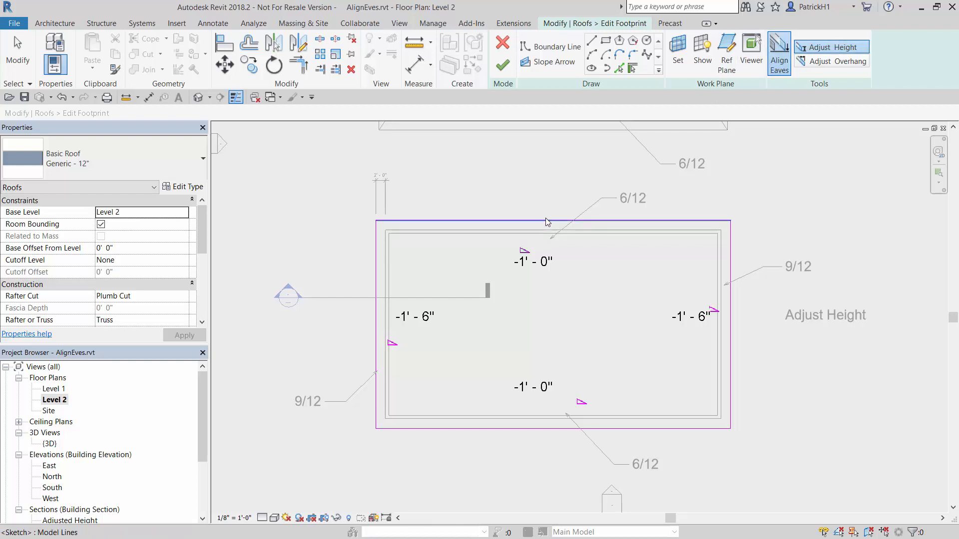
mouse_move(546, 221)
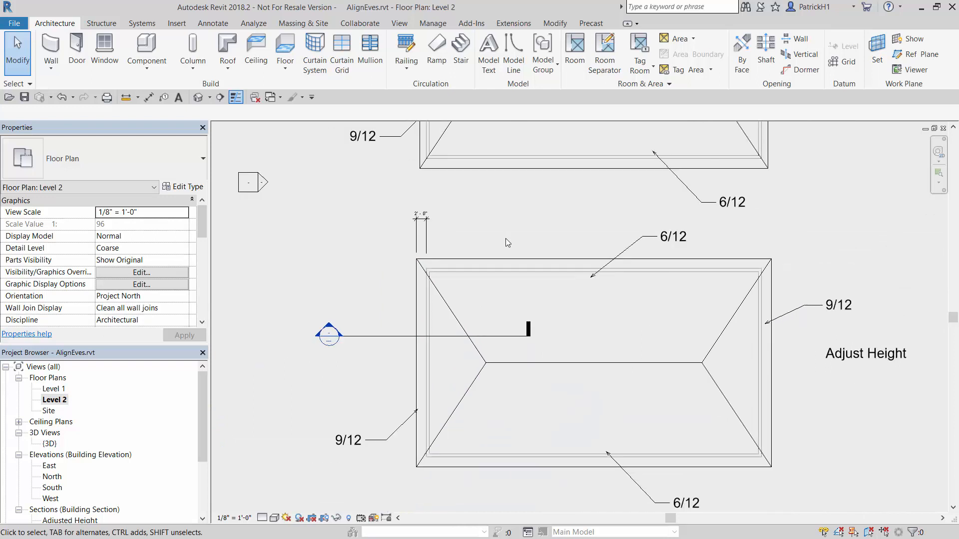
- Zoom the Level 2 plan toward the Adjusted Overhang section head
scroll("down", 3)
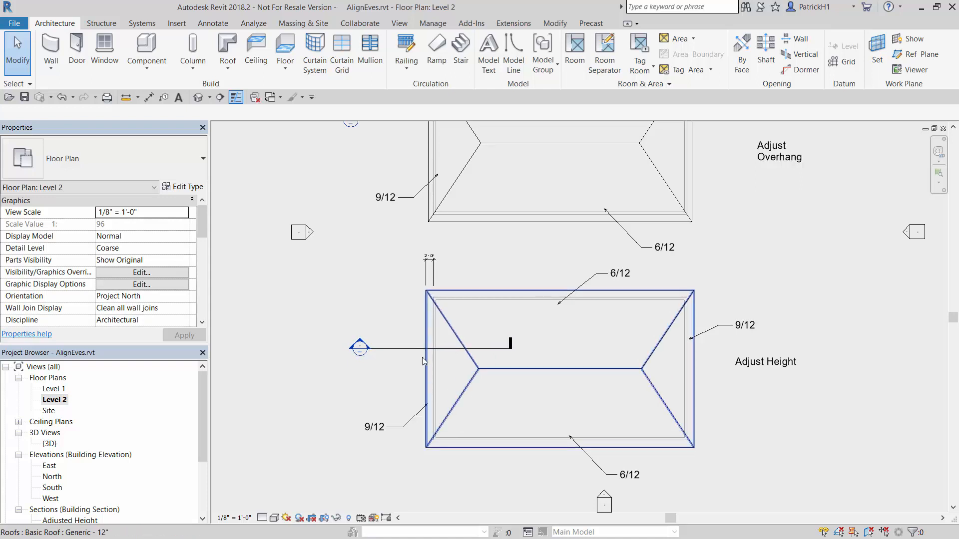
scroll("down", 3)
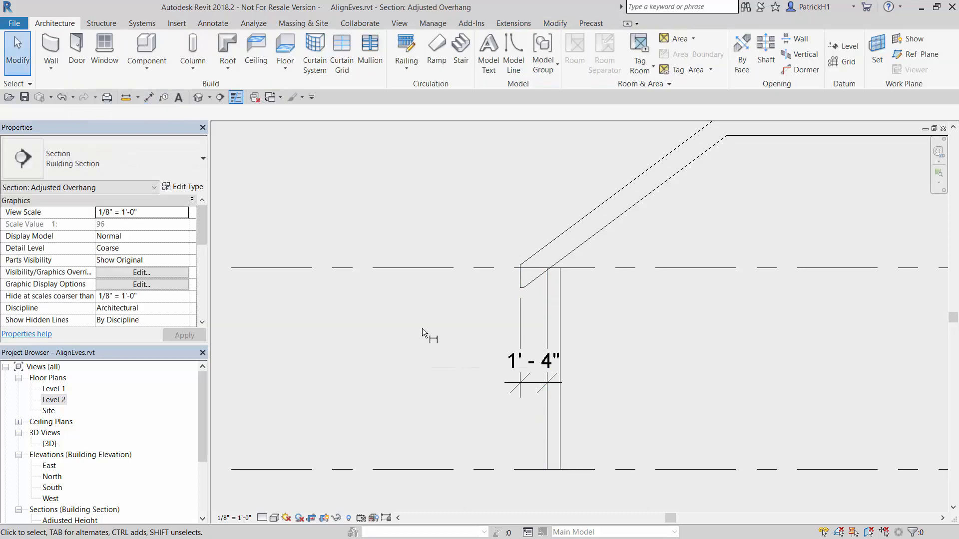
- Select the roof in the Adjusted Height section to check its 2'-0" eave, then return to Level 2
double_click(54, 400)
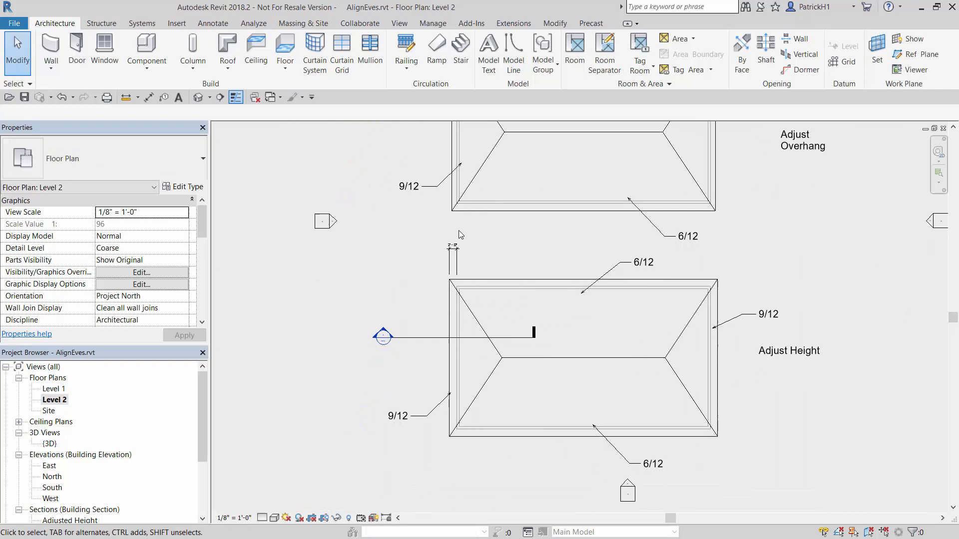
mouse_move(383, 337)
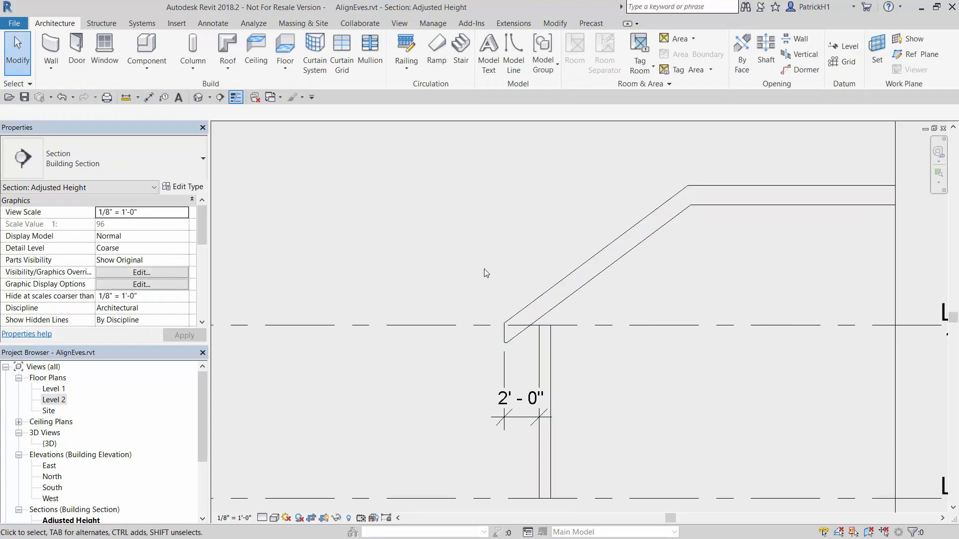
left_click(529, 319)
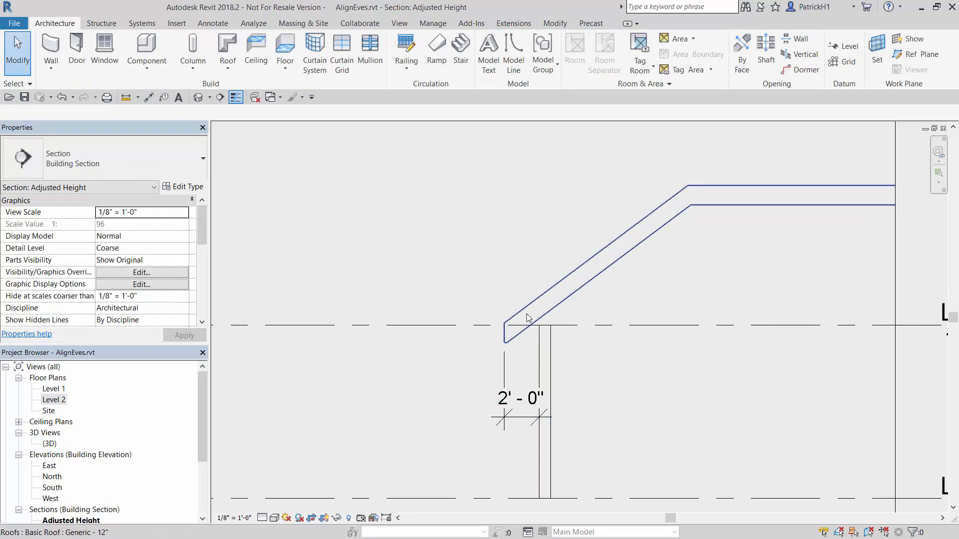
double_click(53, 399)
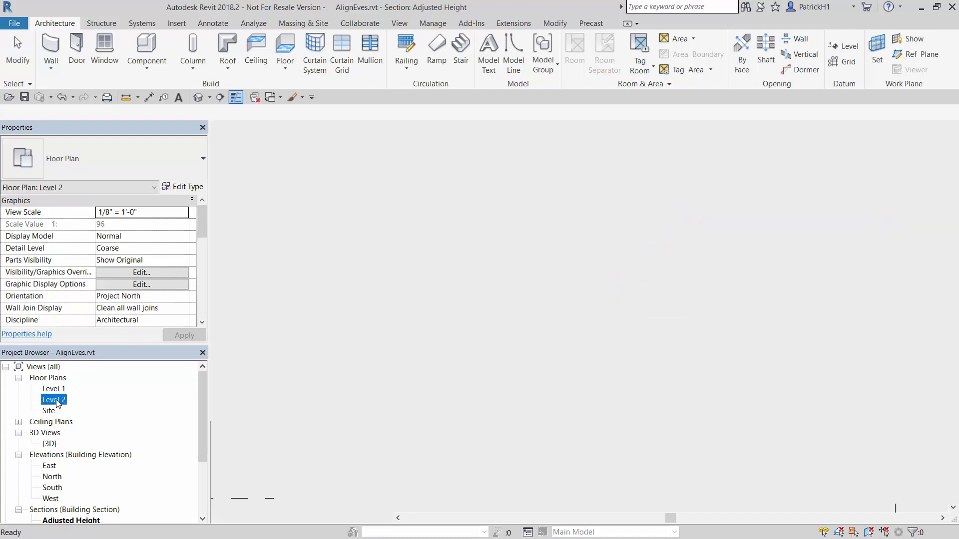
- Check the roof edge in 3D, then select the Adjust Overhang roof on Level 2
double_click(54, 399)
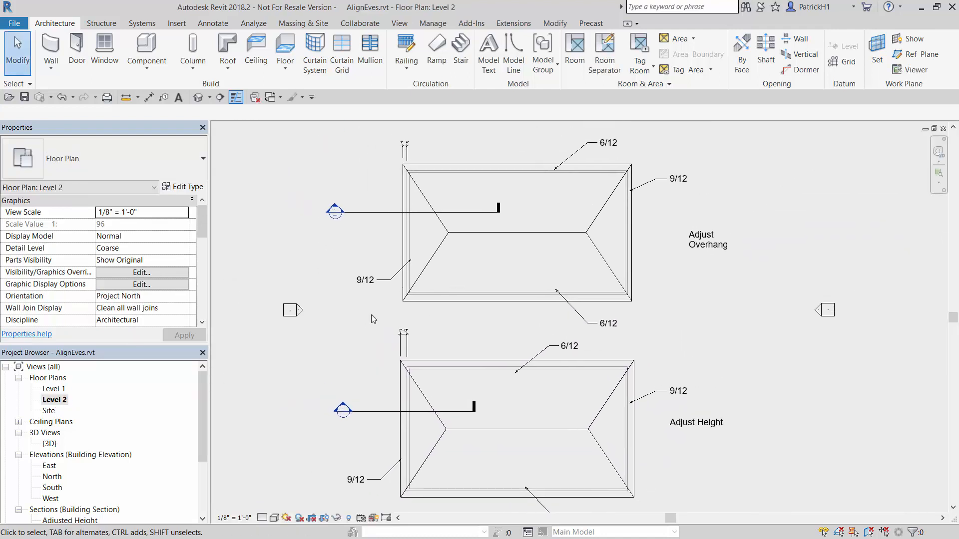
mouse_move(76, 476)
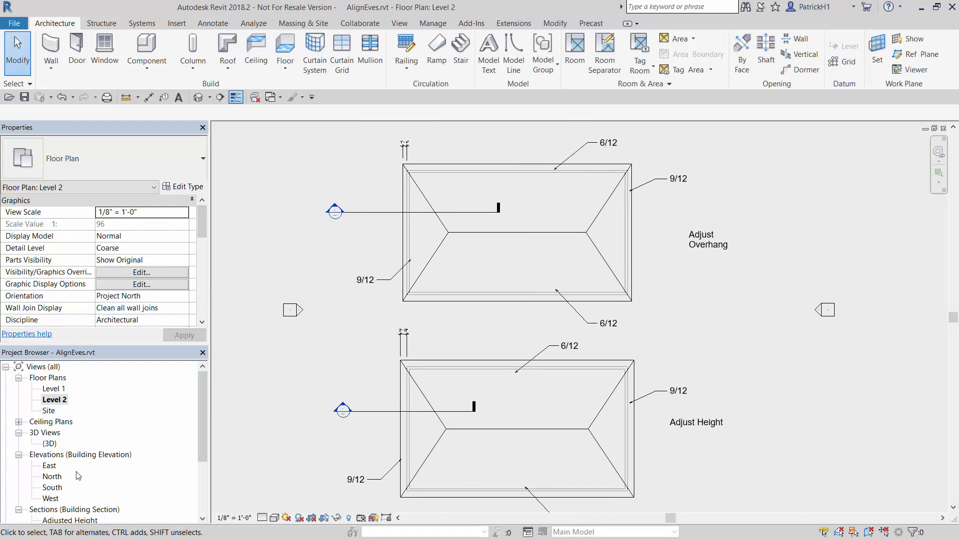
double_click(51, 444)
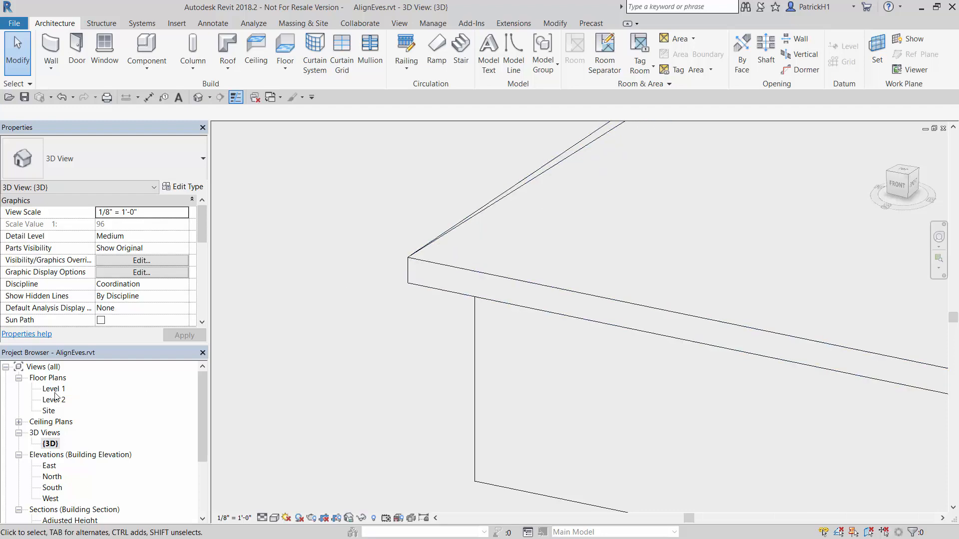
double_click(54, 399)
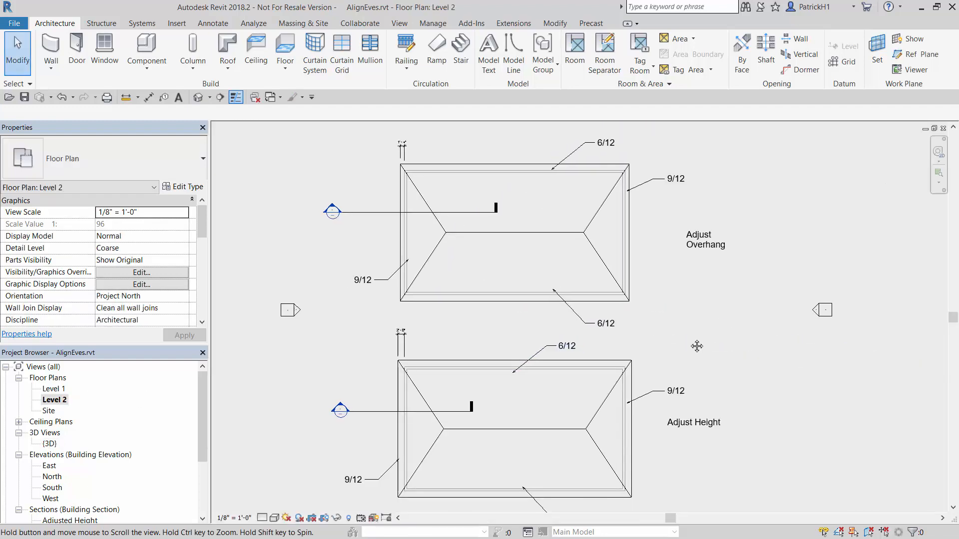
mouse_move(689, 343)
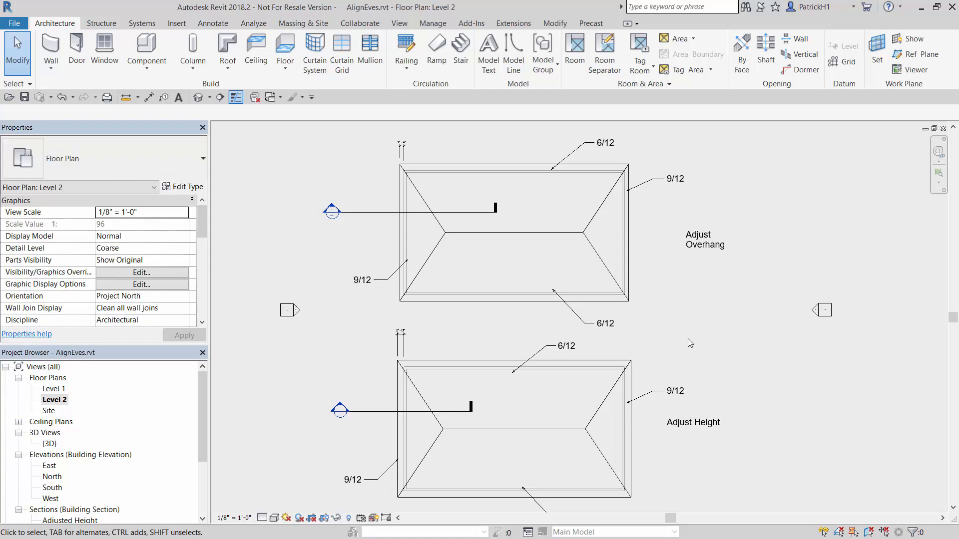
mouse_move(553, 329)
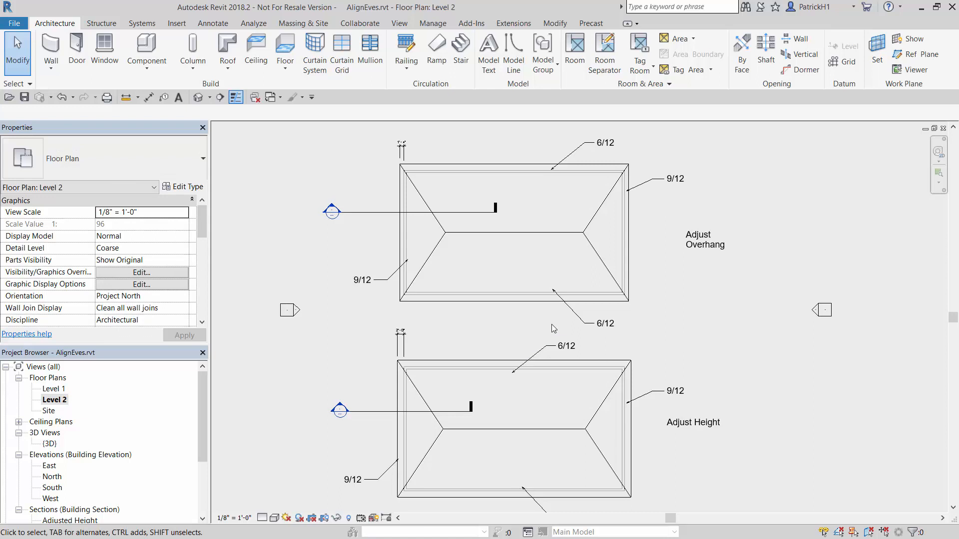
left_click(512, 233)
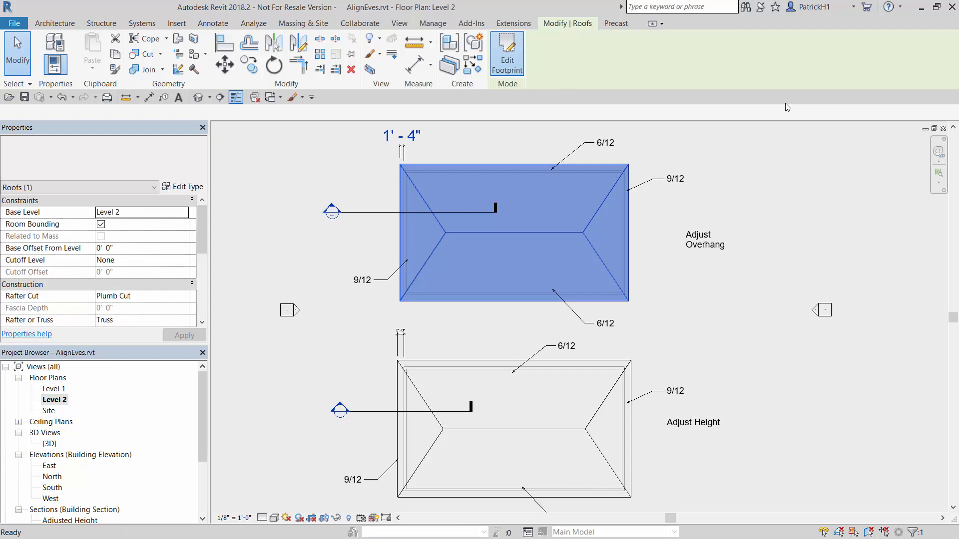
- Reopen the Adjust Overhang roof's footprint sketch from Modify | Roofs
left_click(507, 53)
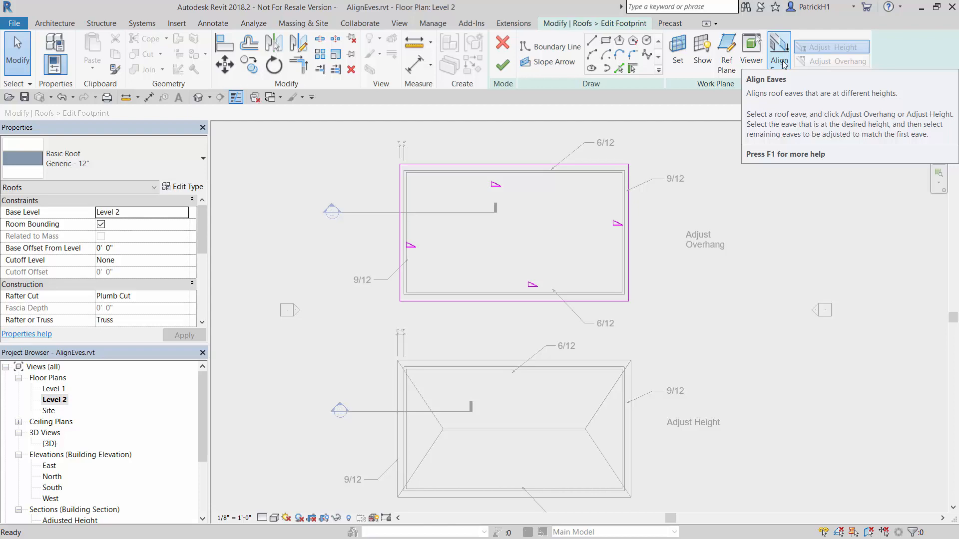
mouse_move(502, 43)
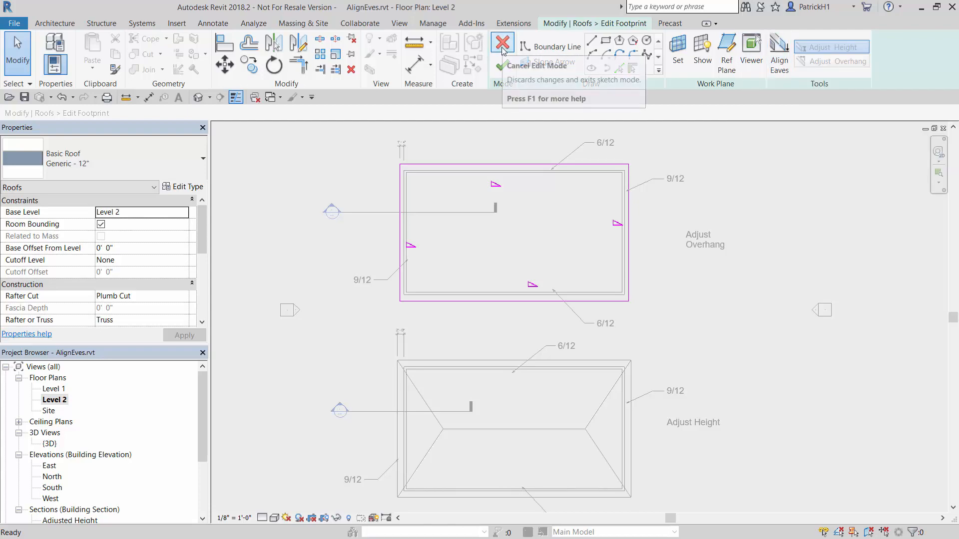